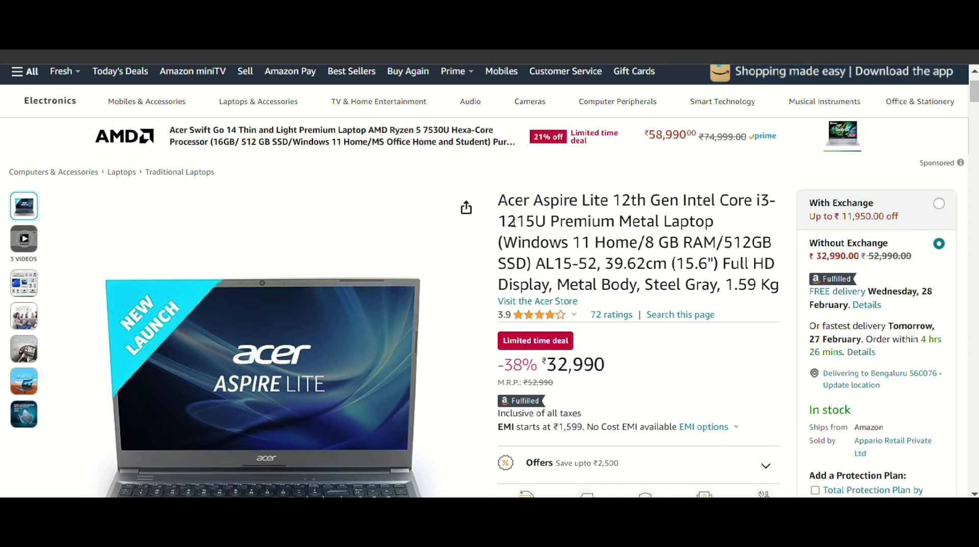
# Step: Highlight 'Premium Metal' on the Acer page, then model number dy5008TU on the HP 14s page
pyautogui.doubleClick(523, 222)
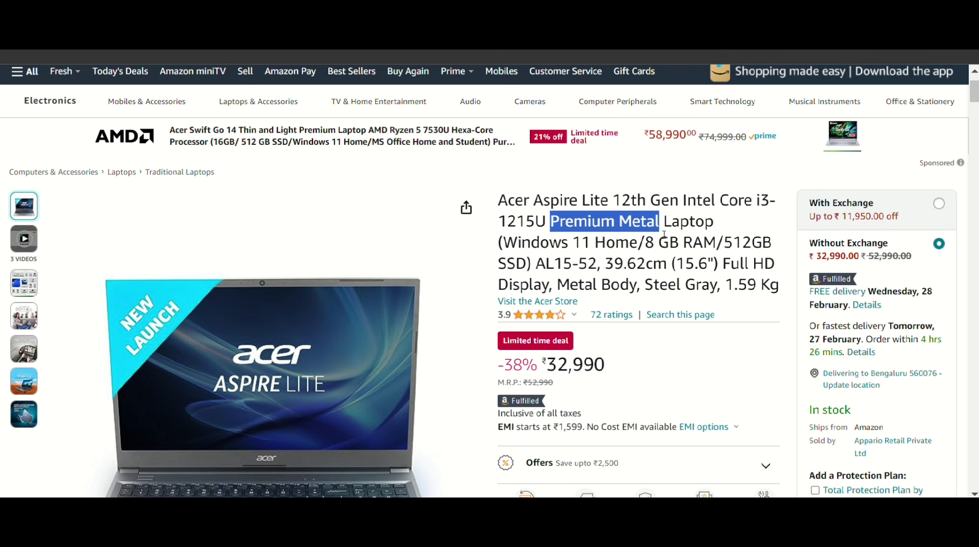
pyautogui.click(24, 349)
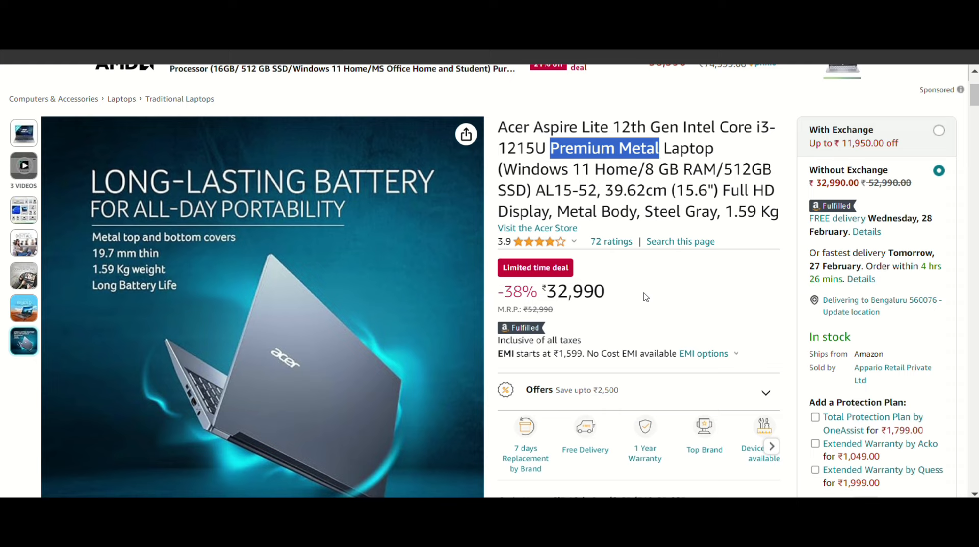
pyautogui.moveTo(646, 297)
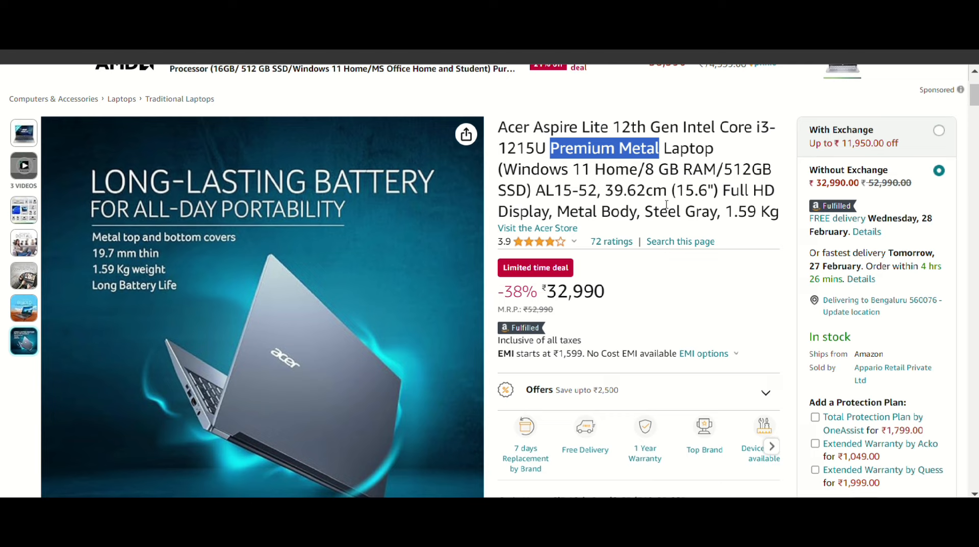
pyautogui.moveTo(686, 318)
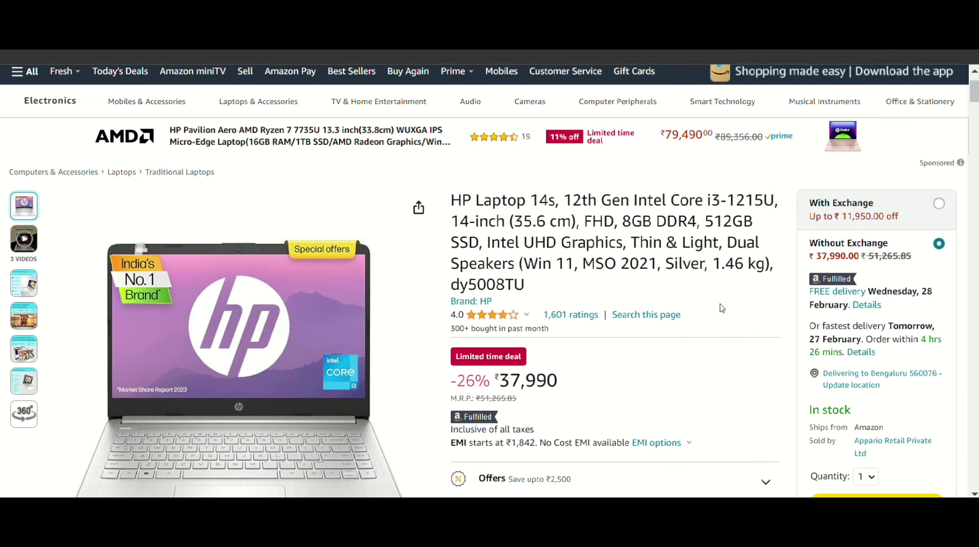
pyautogui.moveTo(720, 299)
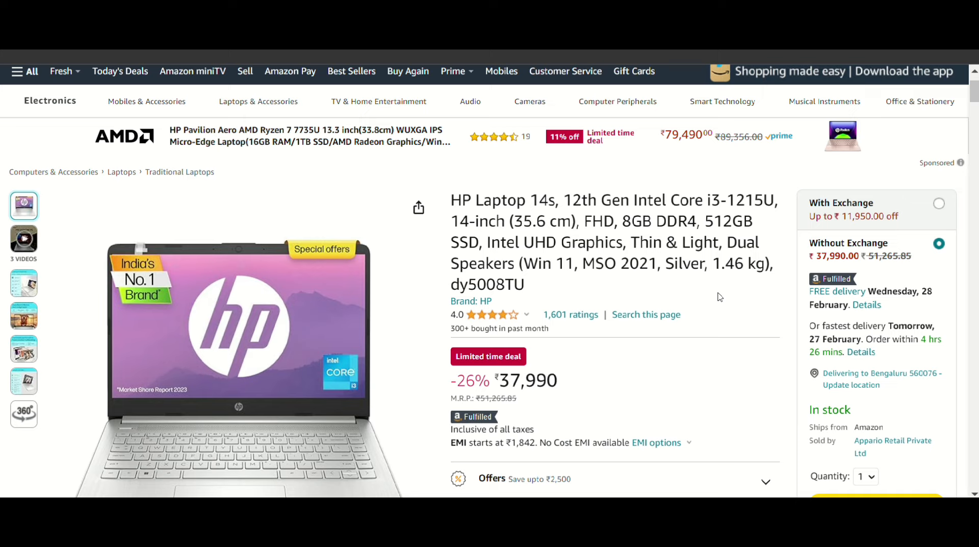
pyautogui.doubleClick(493, 284)
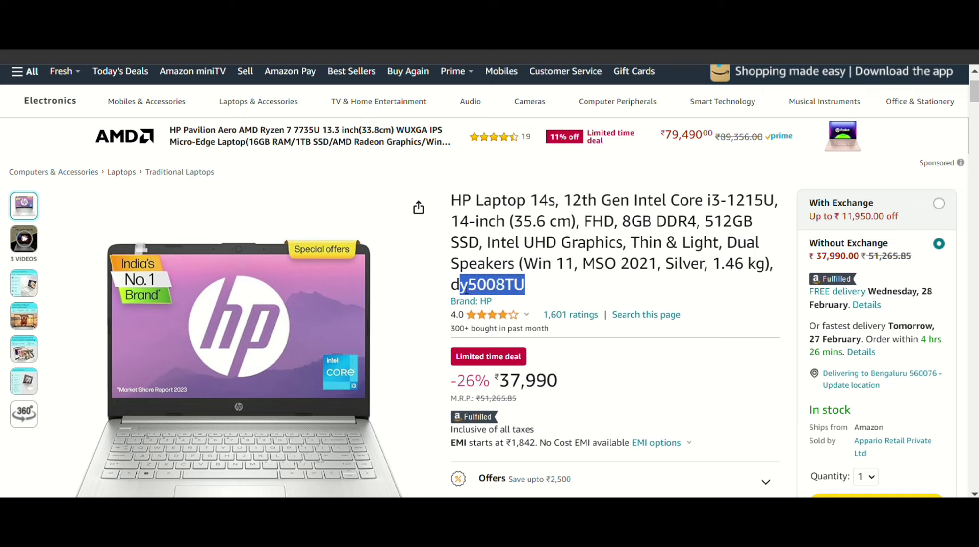
pyautogui.click(567, 290)
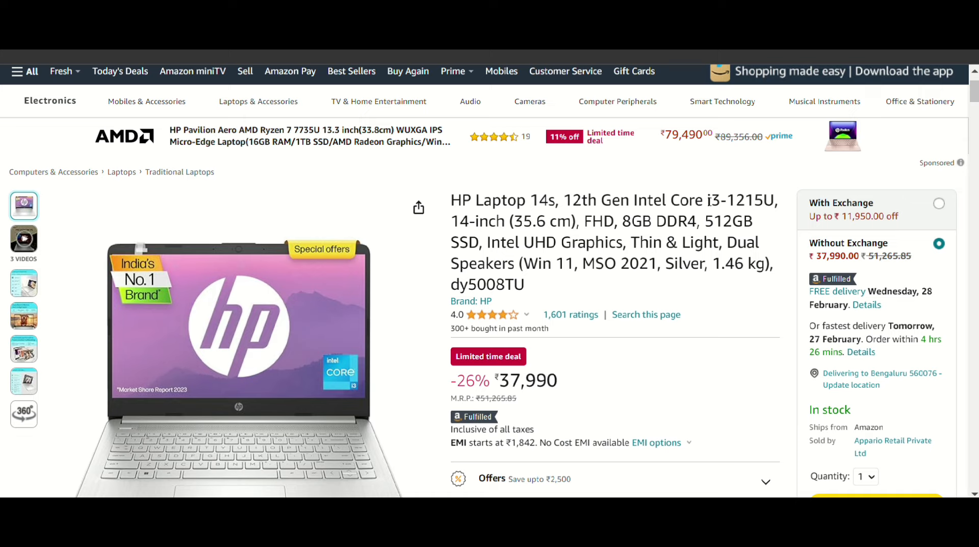
pyautogui.moveTo(778, 233)
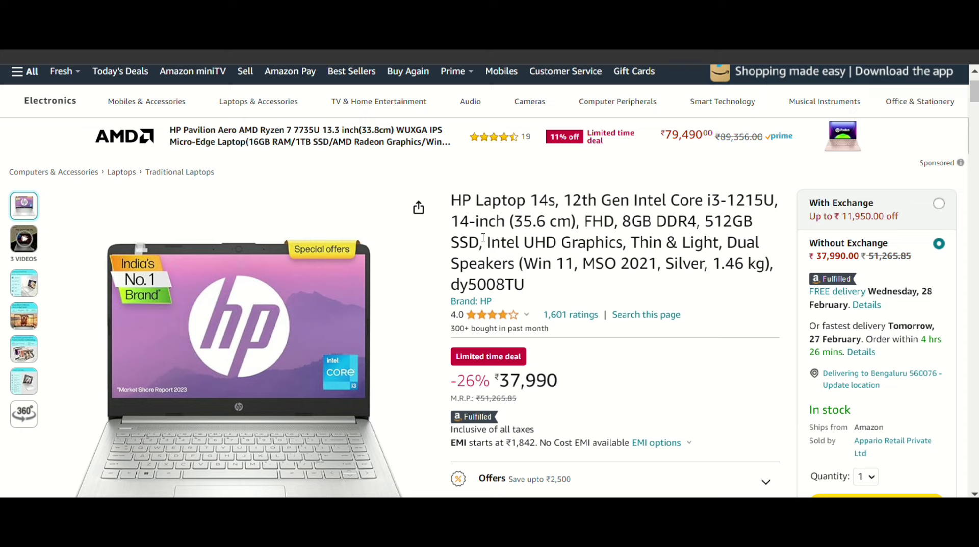
pyautogui.moveTo(574, 257)
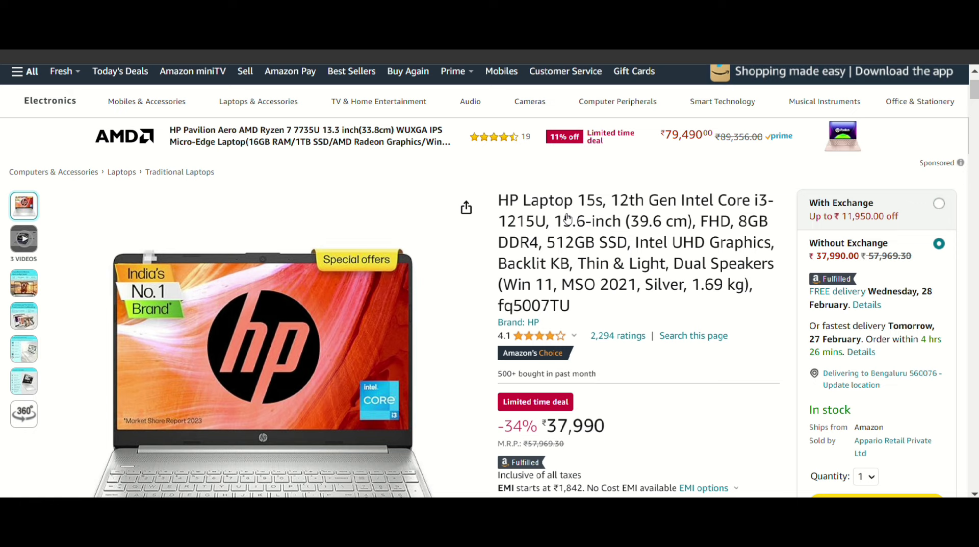
pyautogui.moveTo(591, 208)
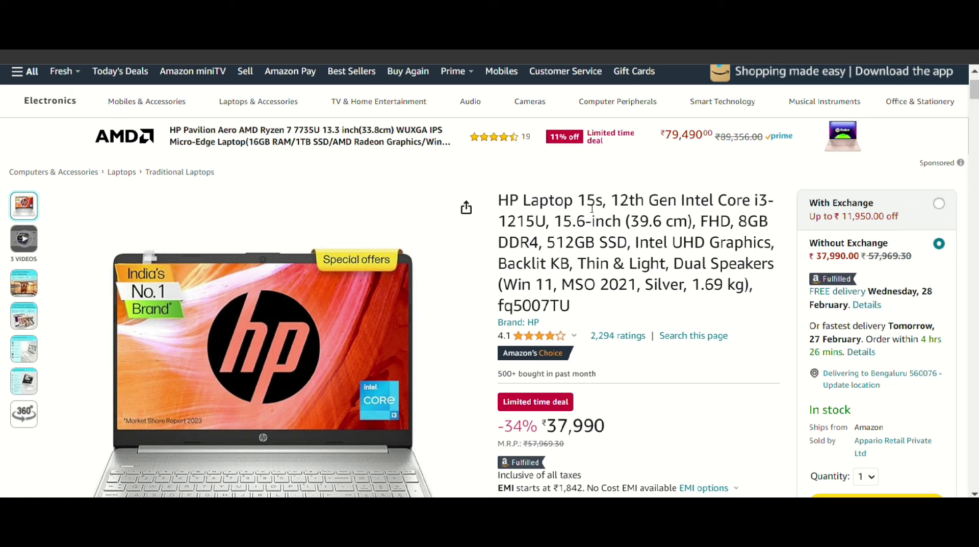
# Step: Highlight a word in the HP Laptop 15s fq5007TU listing title
pyautogui.doubleClick(571, 221)
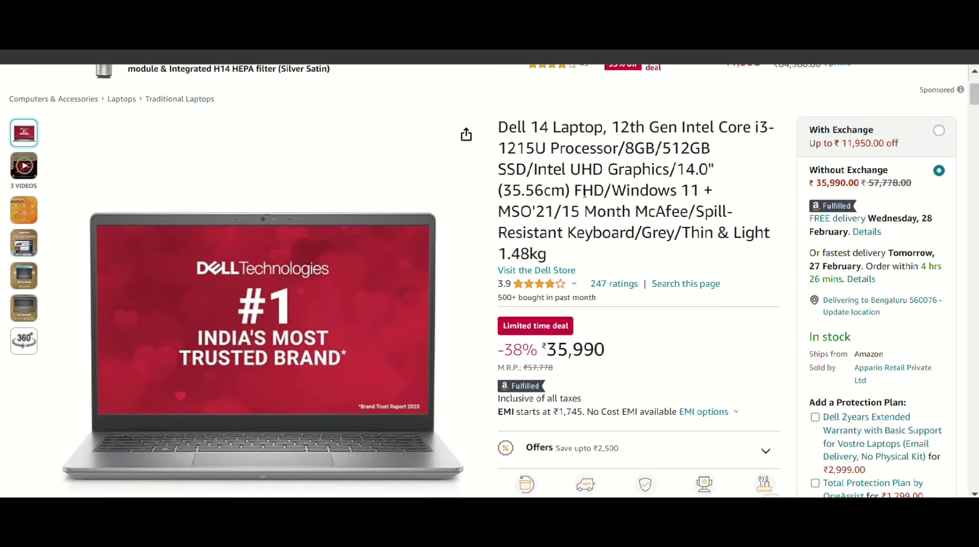
pyautogui.moveTo(585, 192)
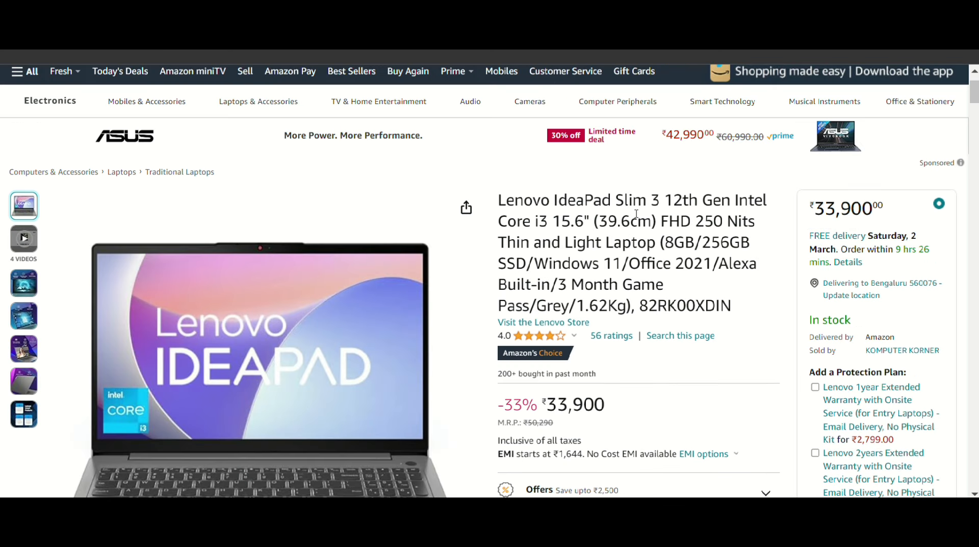
pyautogui.moveTo(627, 236)
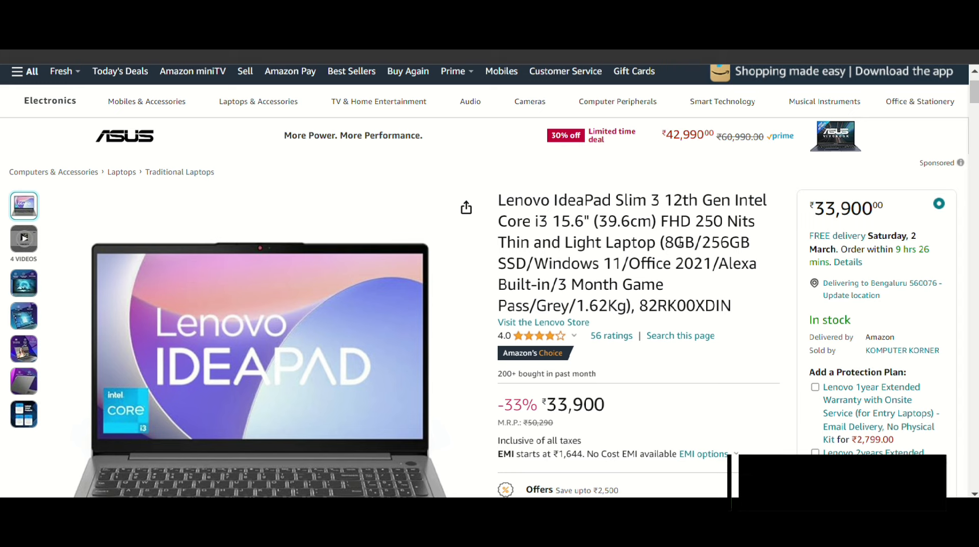
# Step: Scroll down the Lenovo IdeaPad Slim 3 82RK00XDIN page and highlight a word
pyautogui.scroll(-3)
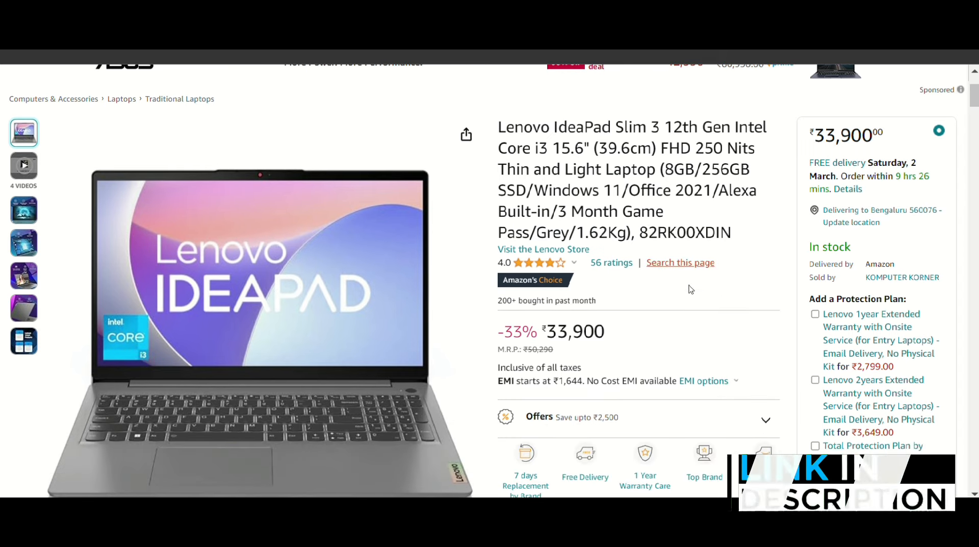
pyautogui.doubleClick(575, 331)
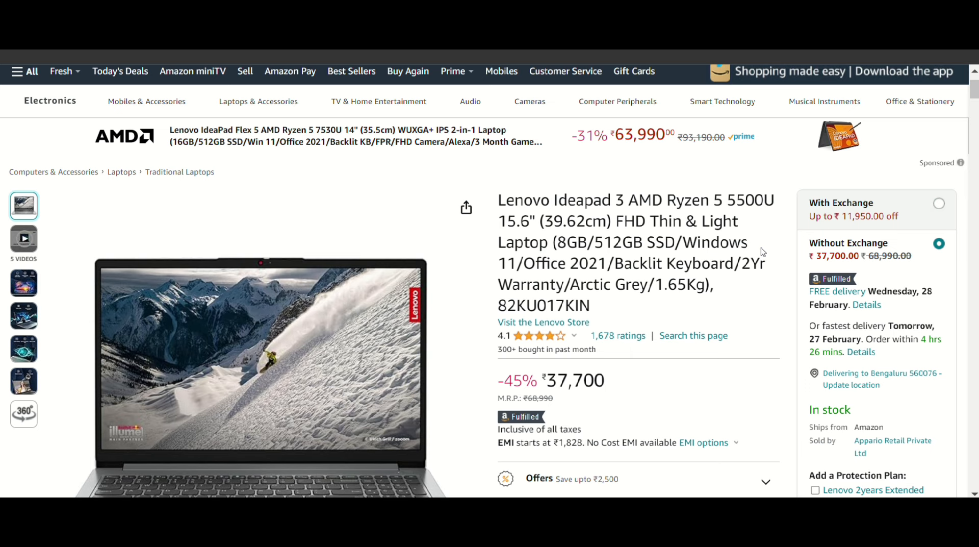
# Step: Scroll down the Lenovo IdeaPad 3 Ryzen 5 5500U (82KU017KIN) product page
pyautogui.scroll(-3)
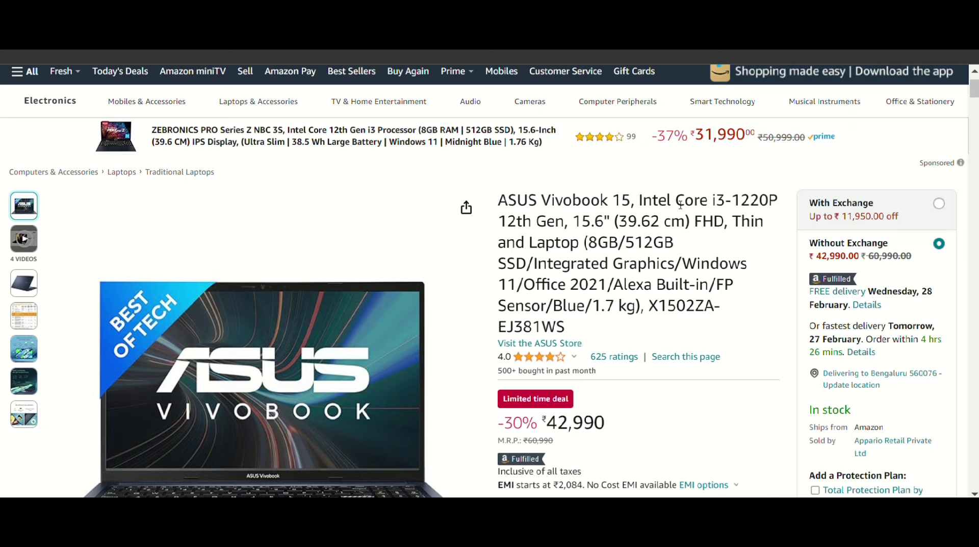
pyautogui.moveTo(614, 413)
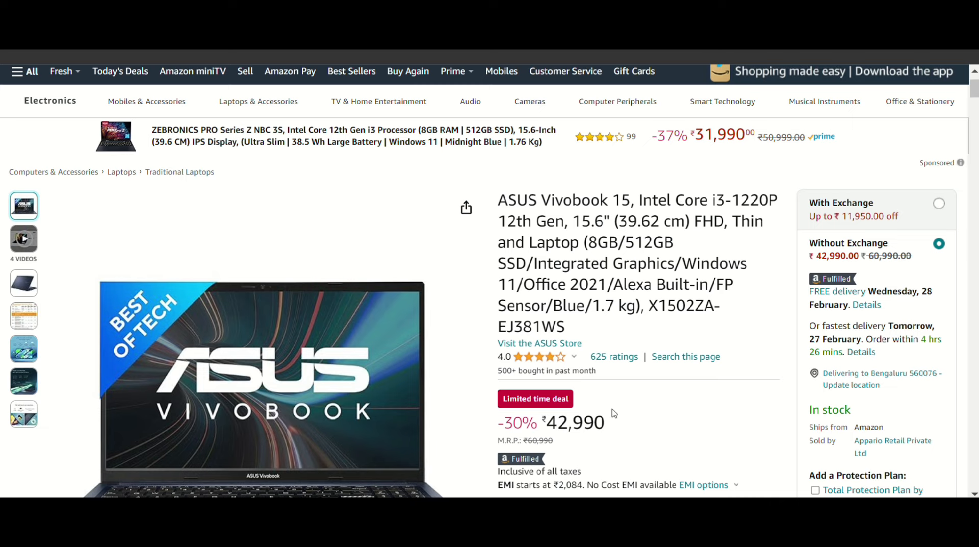
pyautogui.moveTo(613, 425)
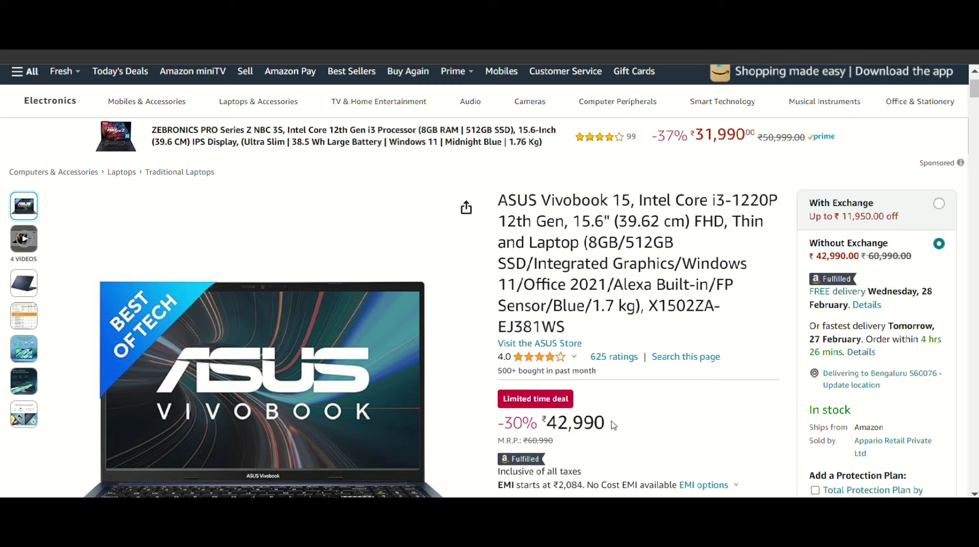